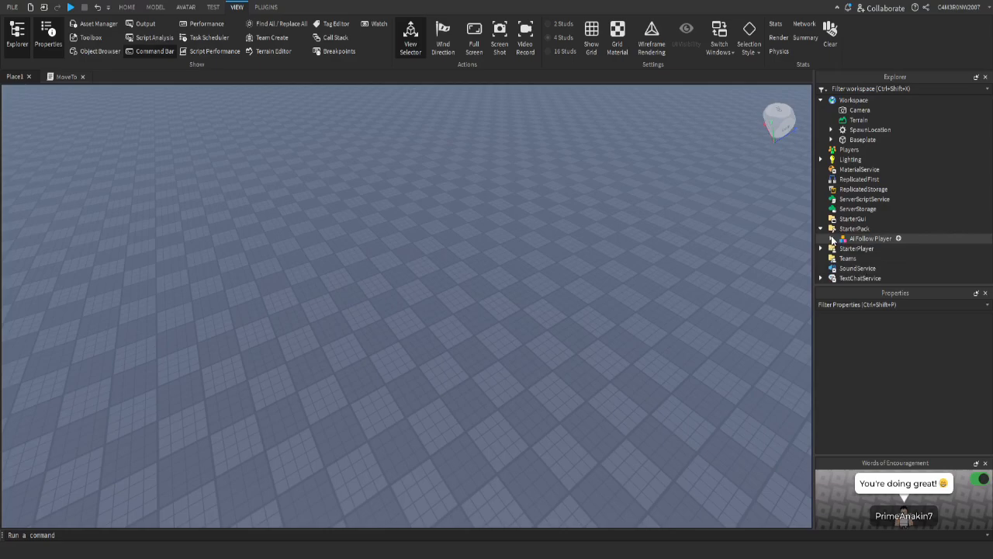
# Bring the Noob model and the Destinations folder into the Workspace.
pyautogui.click(832, 230)
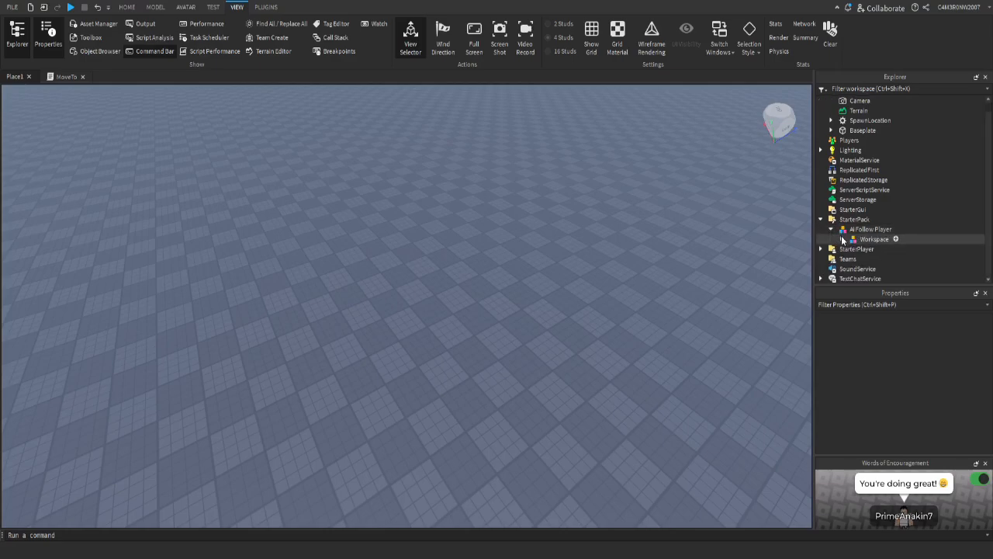
pyautogui.click(841, 239)
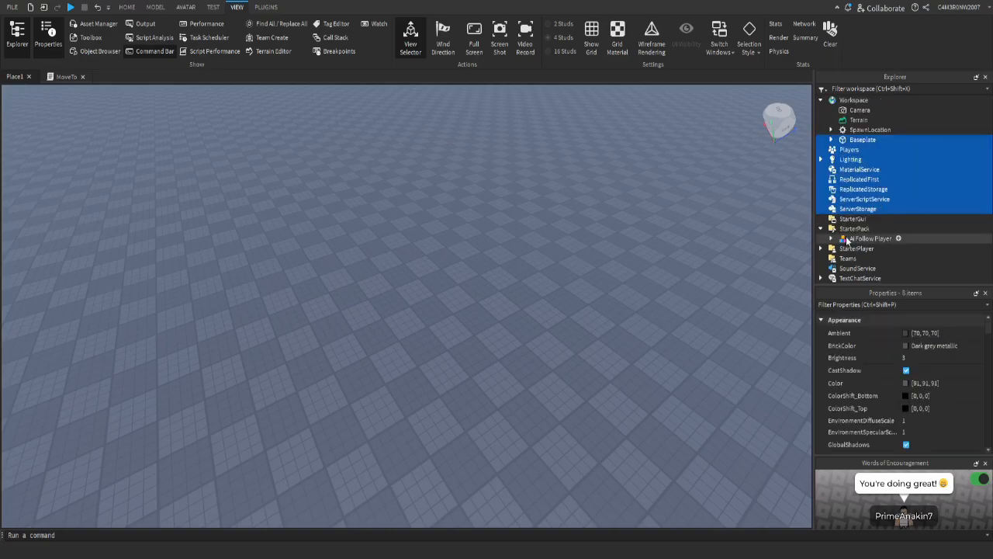
pyautogui.click(869, 239)
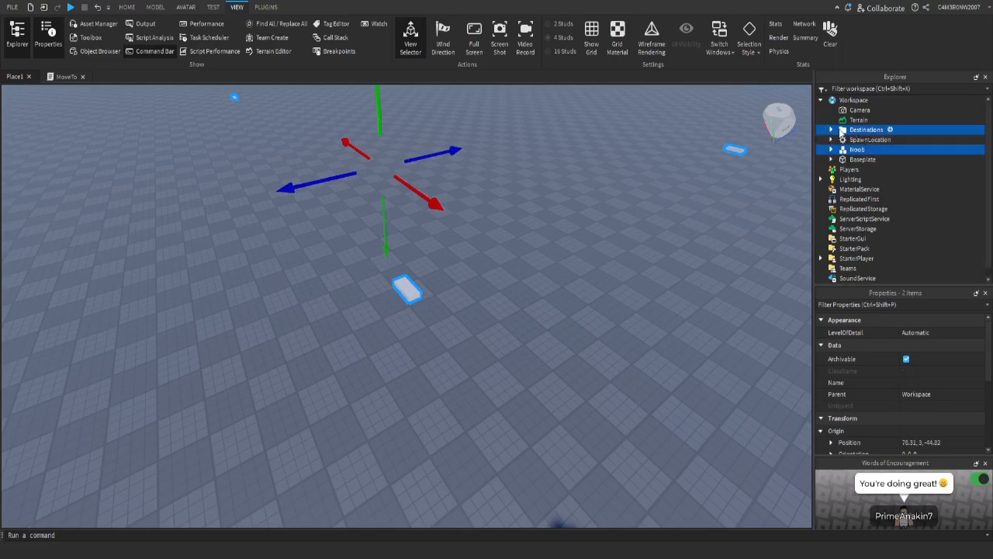
# Expand the Noob model and its MoveTo script to reveal the Attack animation.
pyautogui.click(857, 149)
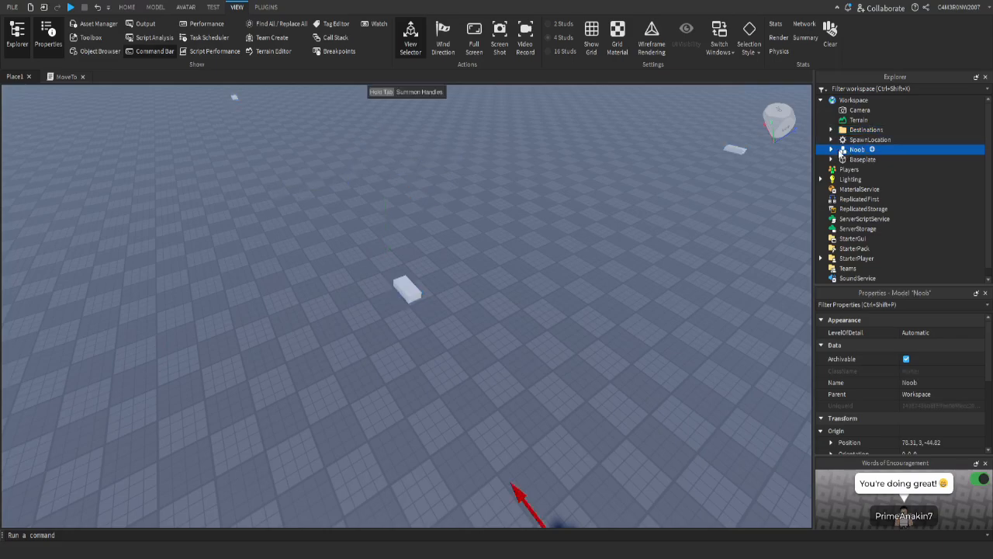
pyautogui.click(832, 149)
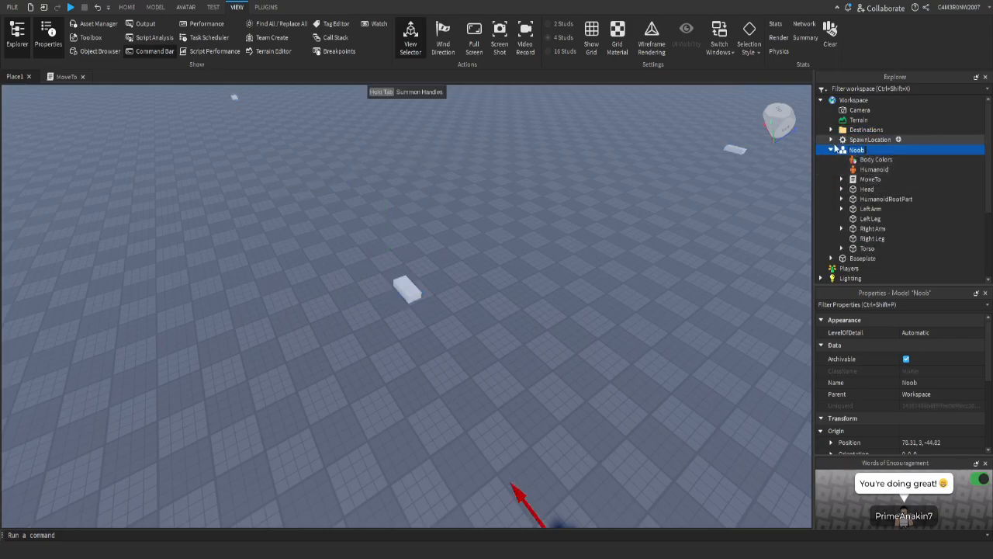
pyautogui.click(832, 149)
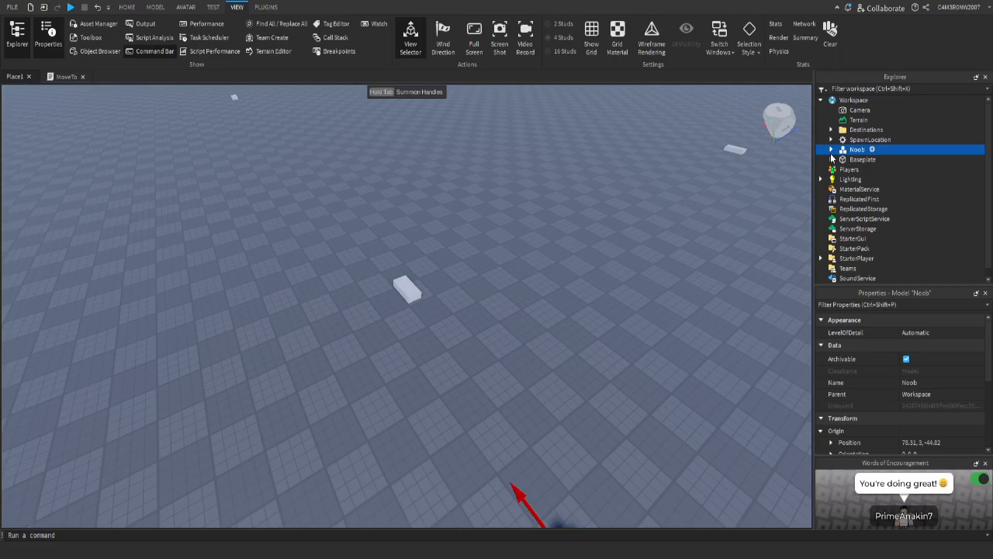
pyautogui.click(832, 149)
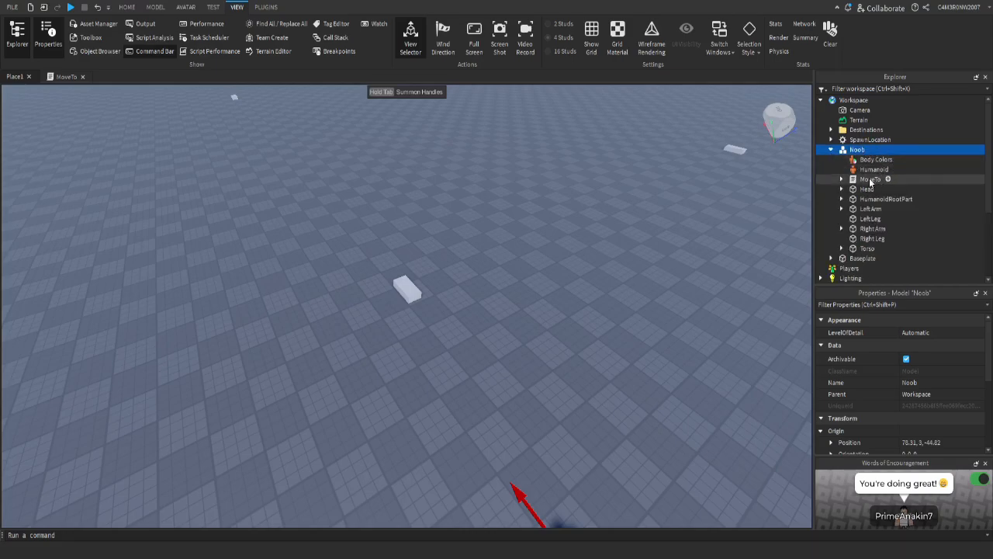
pyautogui.click(871, 179)
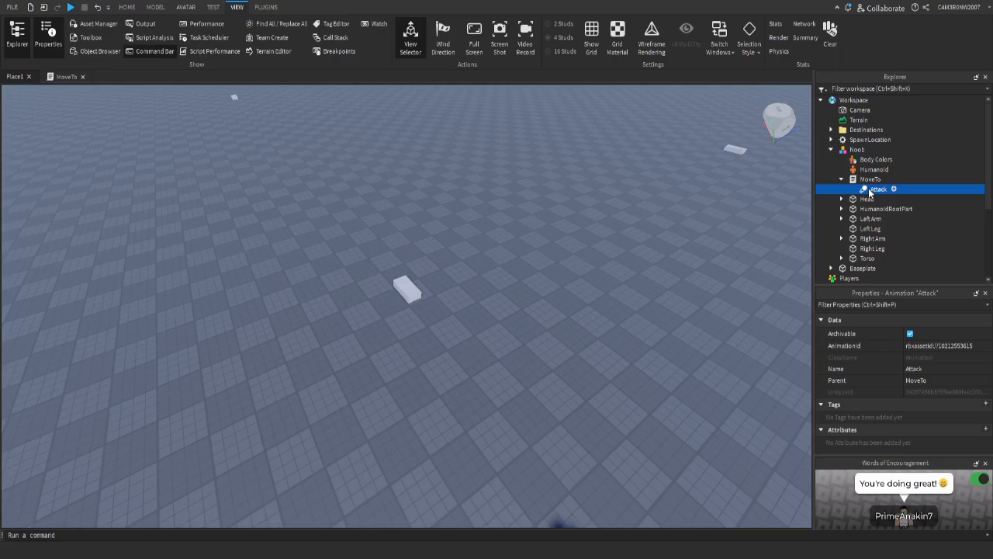
# Expand the Destinations folder to show its five numbered parts 1 through 5.
pyautogui.click(841, 180)
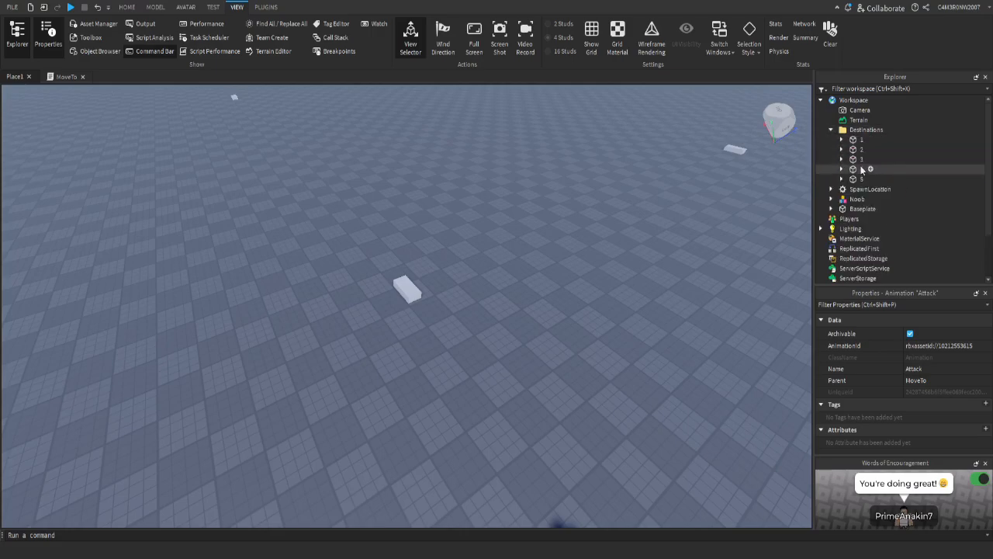
pyautogui.click(861, 179)
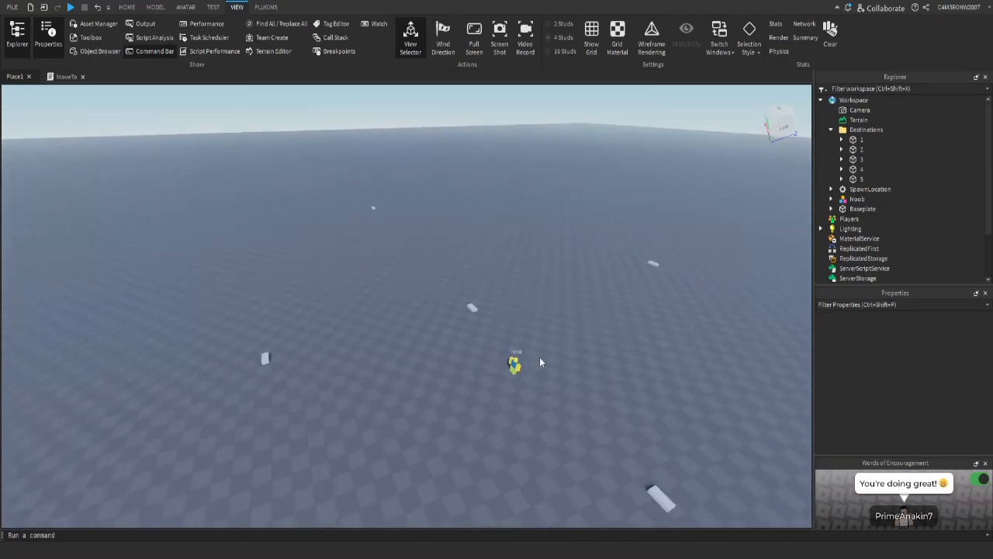
# Expand Noob's MoveTo in Explorer and start a play test of the game.
pyautogui.click(832, 199)
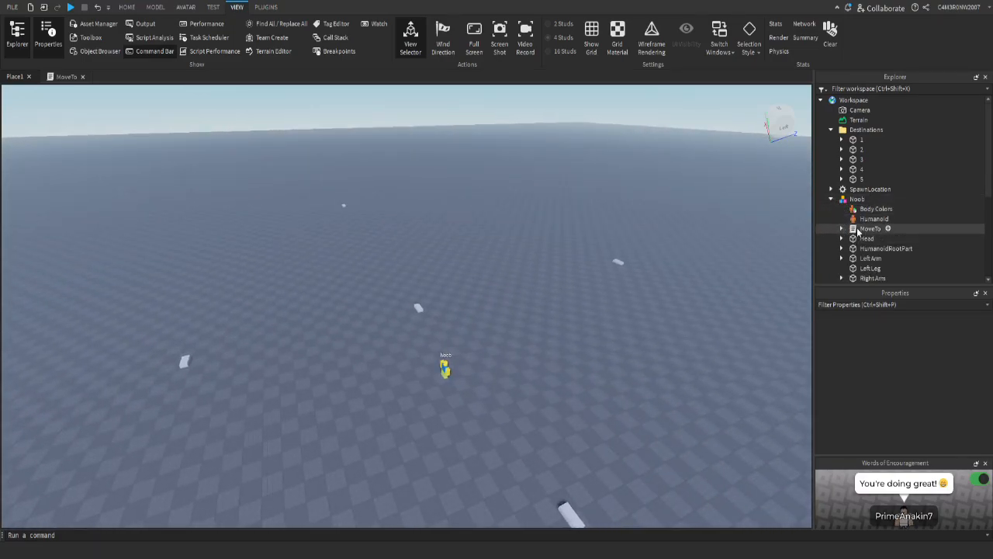
pyautogui.click(841, 228)
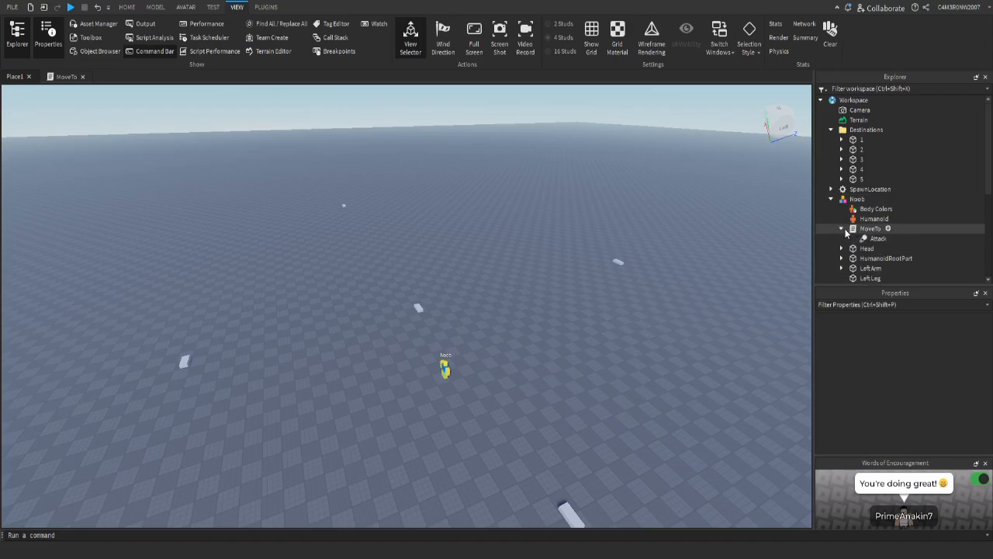
pyautogui.click(857, 199)
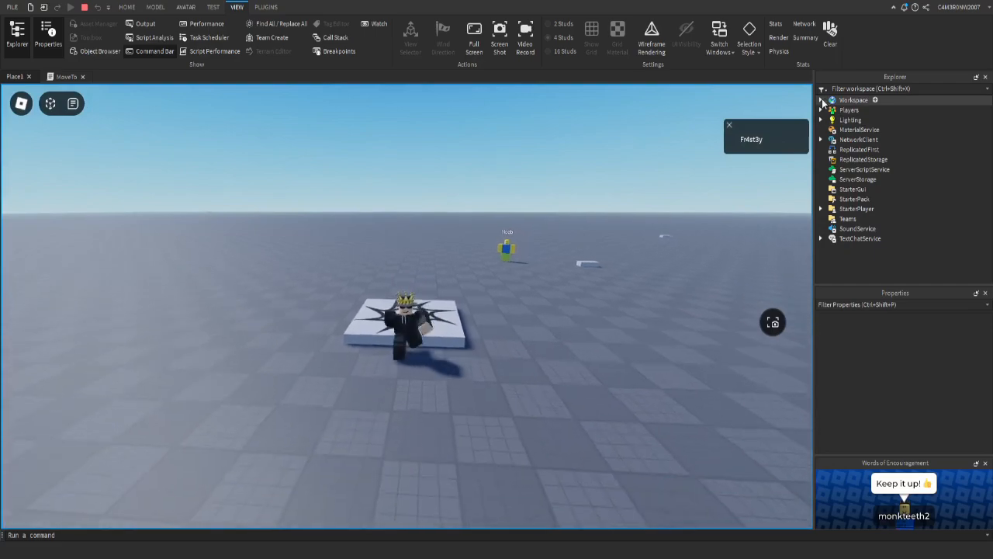
# Switch the test to the server view and inspect Workspace with the spawned player.
pyautogui.click(821, 99)
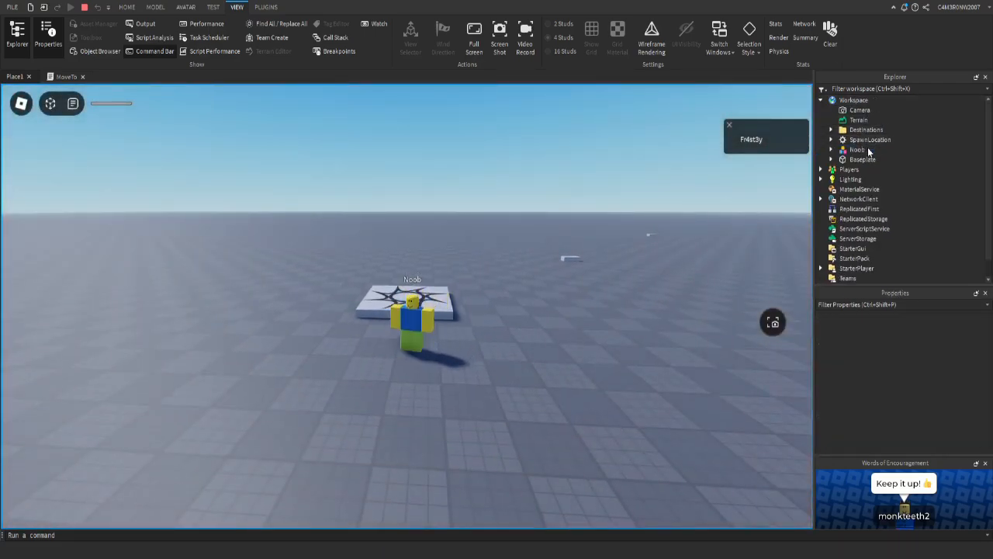
pyautogui.click(127, 6)
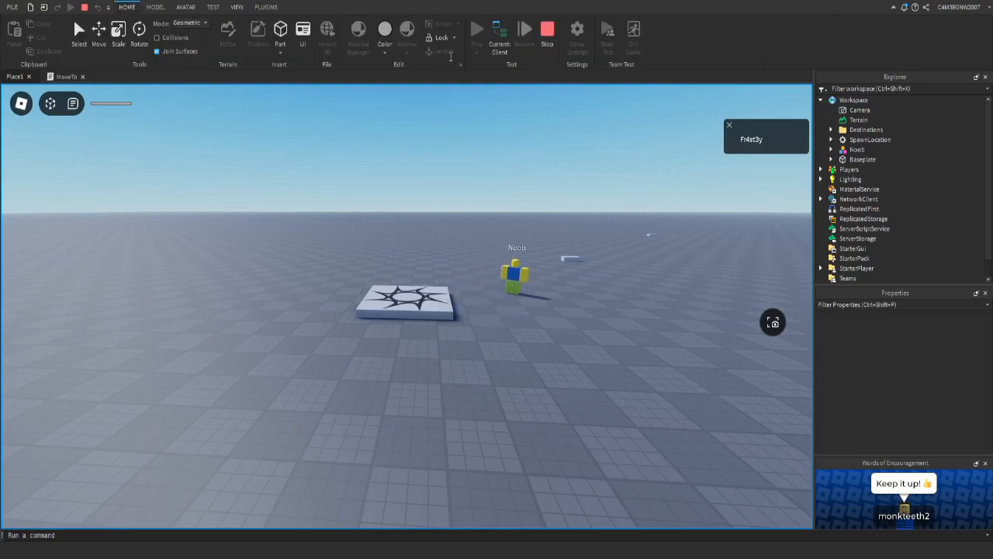
pyautogui.click(476, 28)
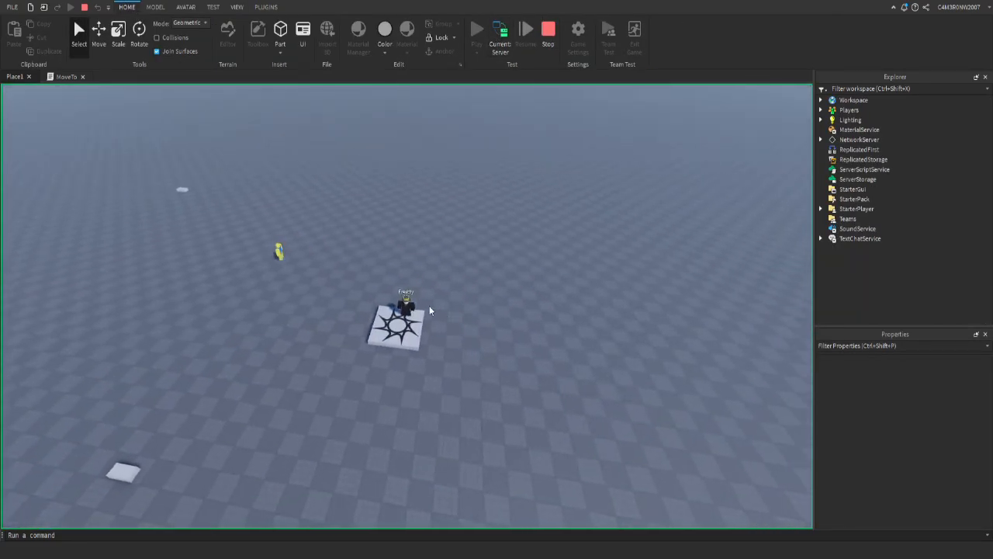
pyautogui.click(819, 99)
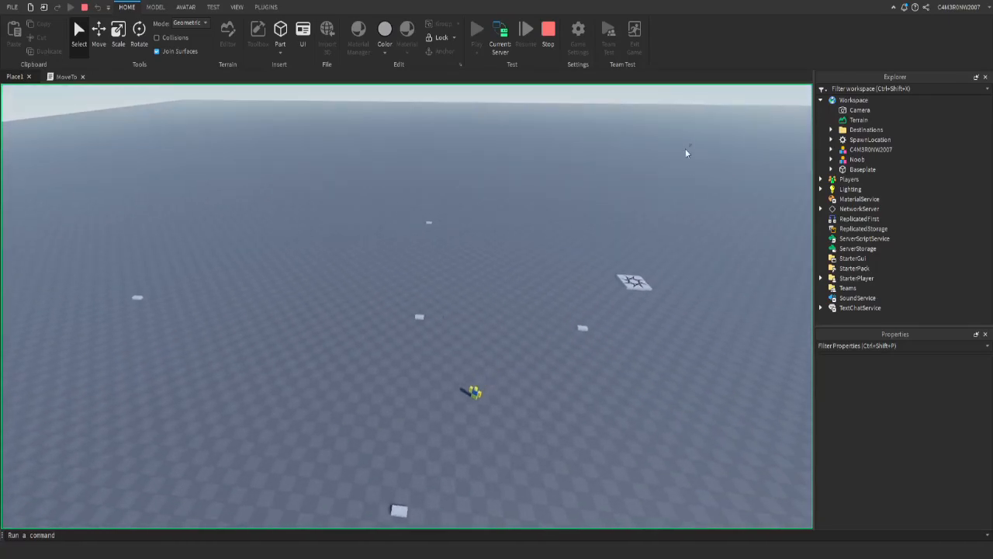
pyautogui.click(871, 149)
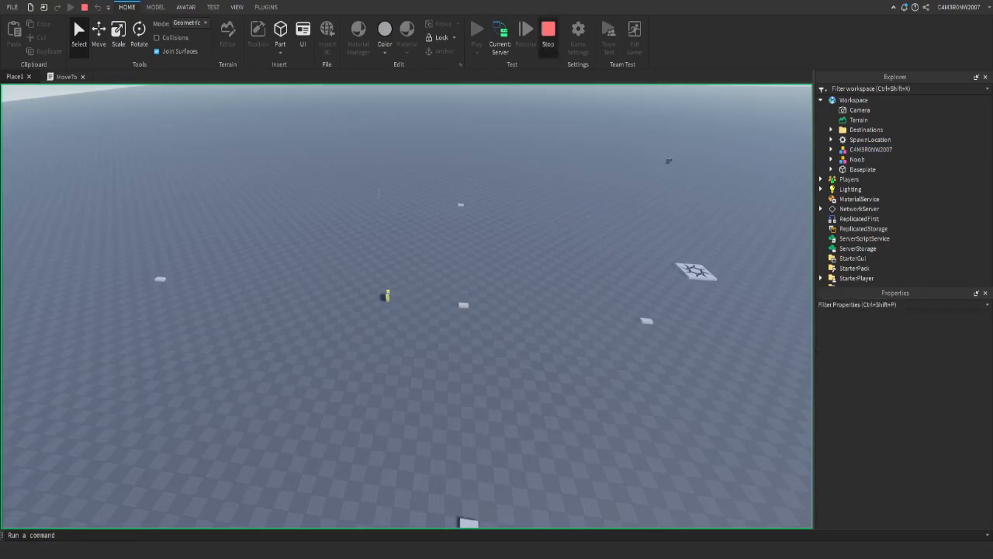
# Stop the play test and return to the editing scene.
pyautogui.click(548, 33)
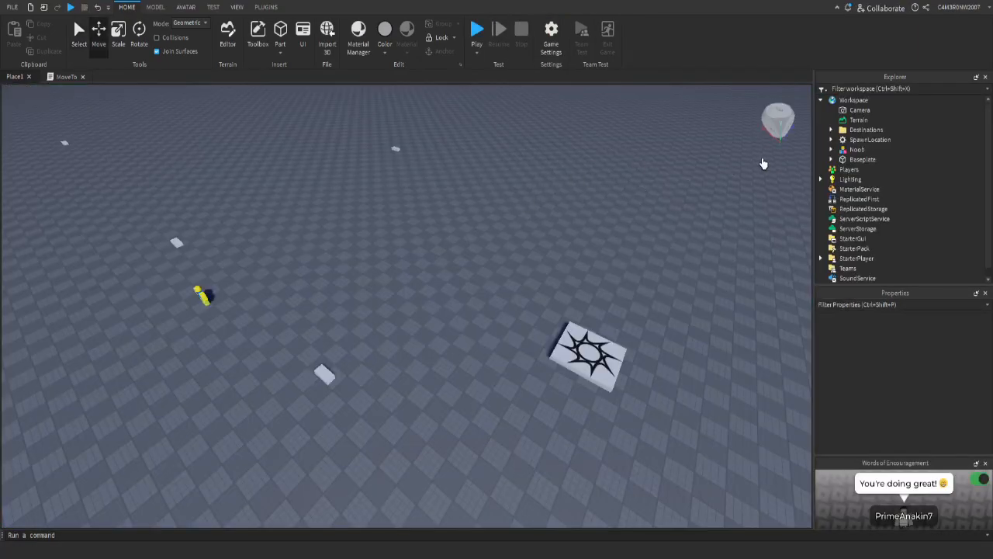
# Expand Noob and open its MoveTo script in the editor.
pyautogui.click(831, 149)
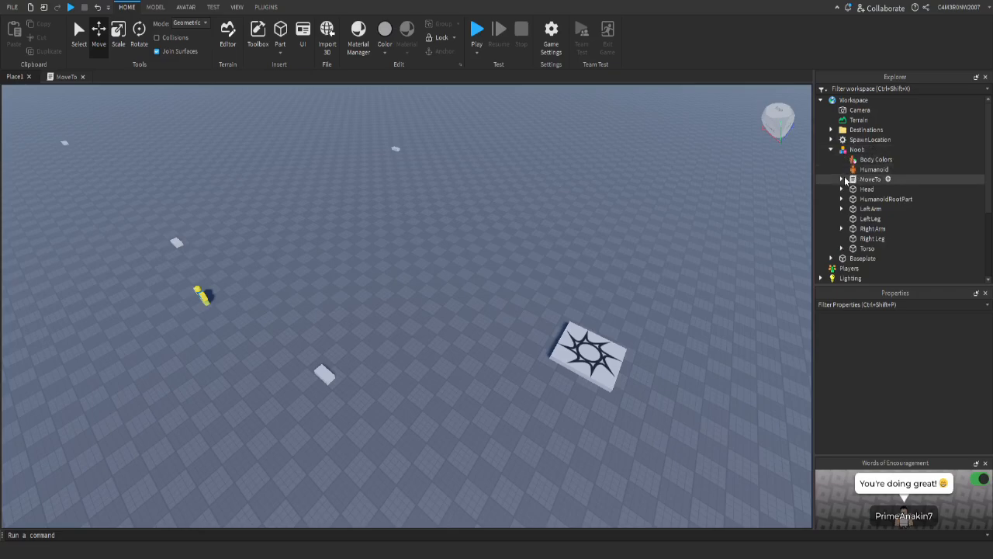
pyautogui.click(841, 180)
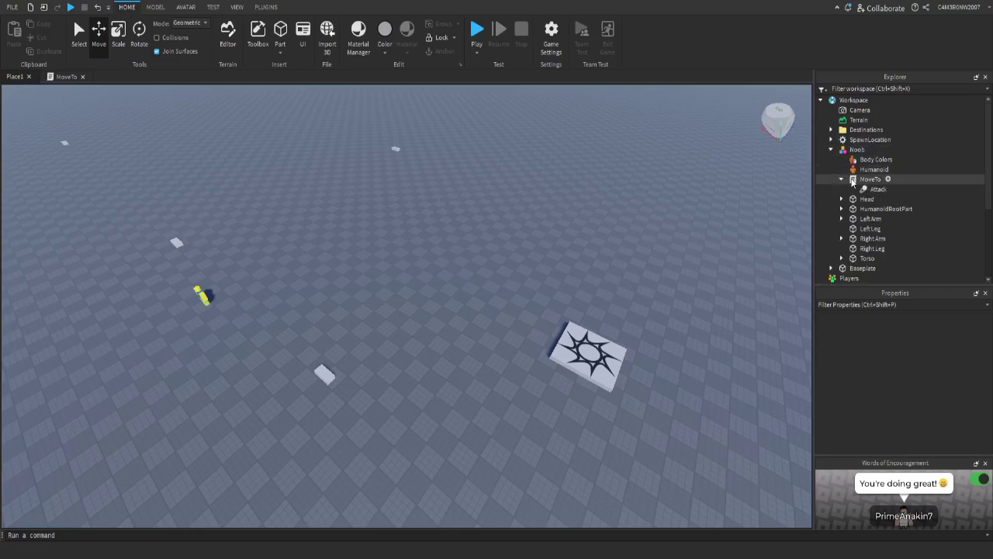
pyautogui.doubleClick(872, 180)
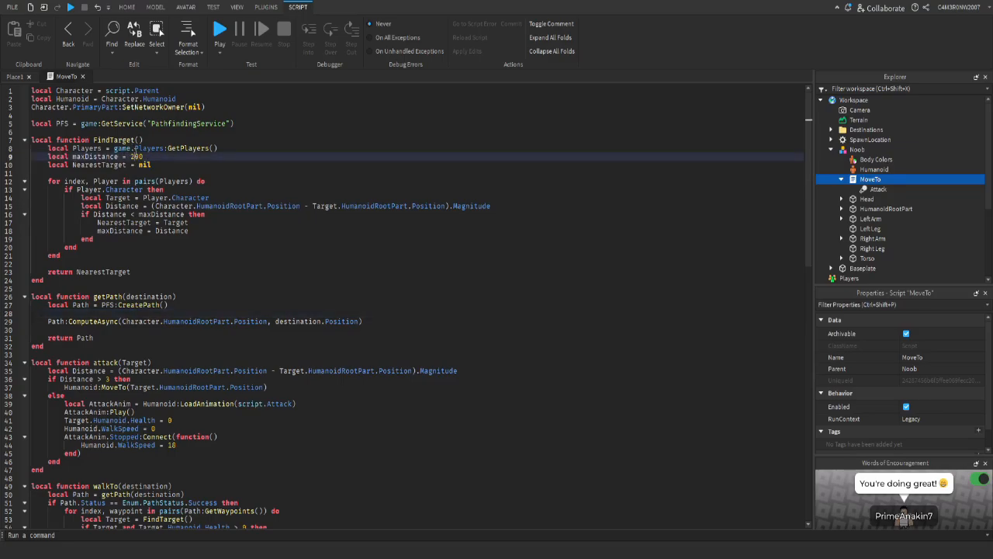
# Scroll through the MoveTo script's target-finding, pathfinding and attack functions.
pyautogui.scroll(-3)
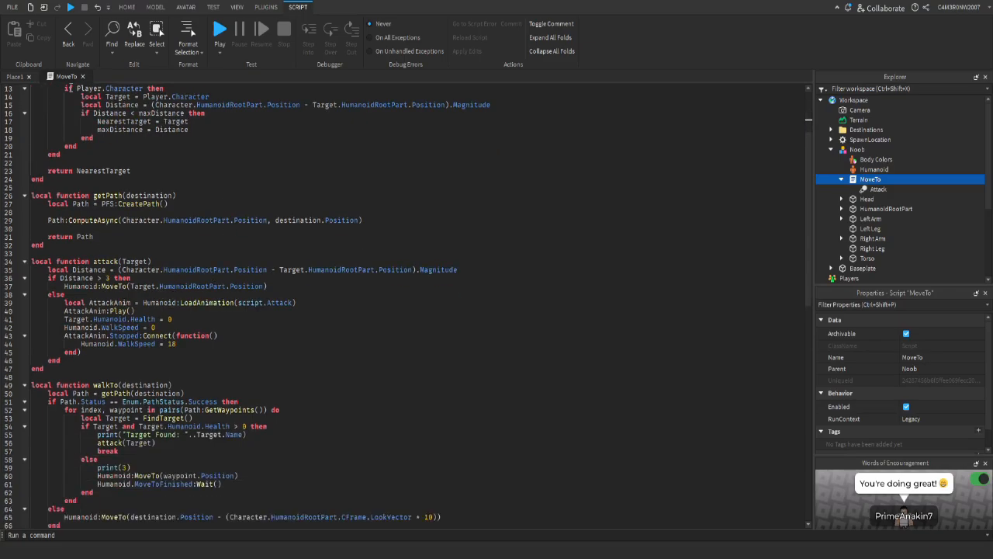
pyautogui.scroll(3)
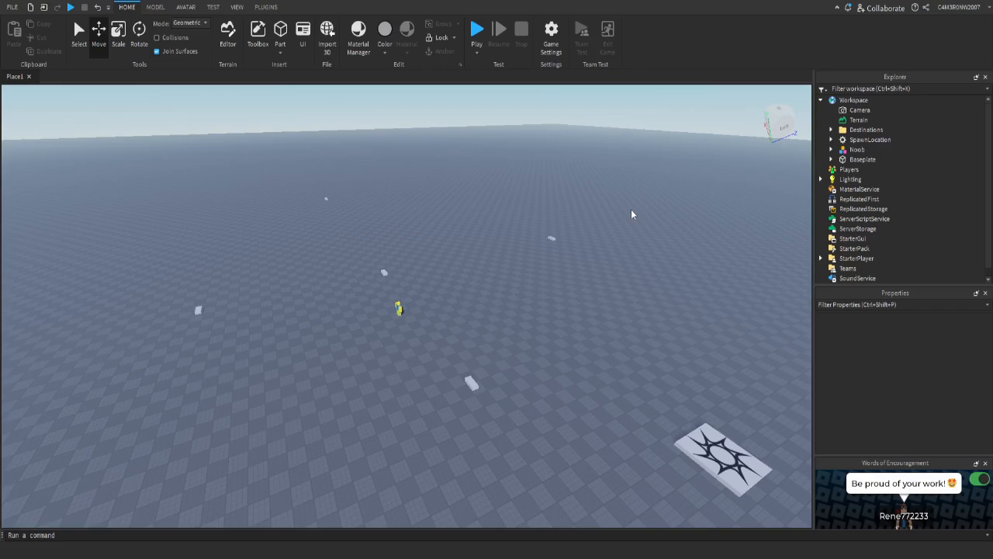
pyautogui.moveTo(655, 202)
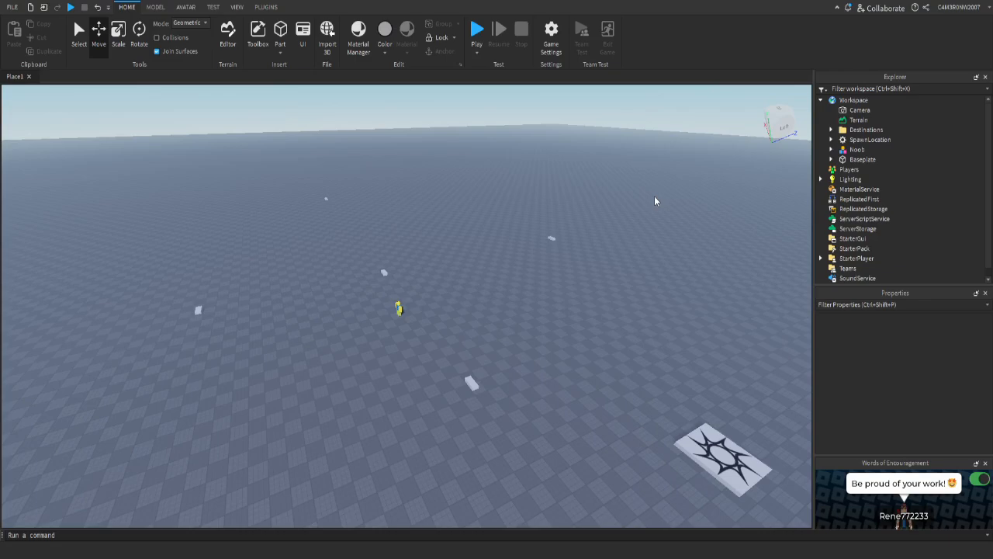
pyautogui.moveTo(471, 534)
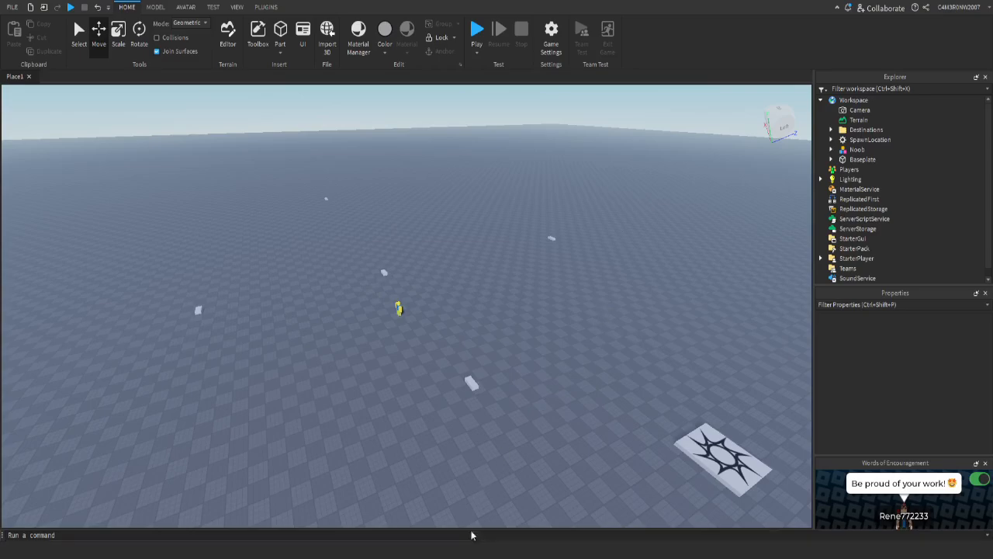